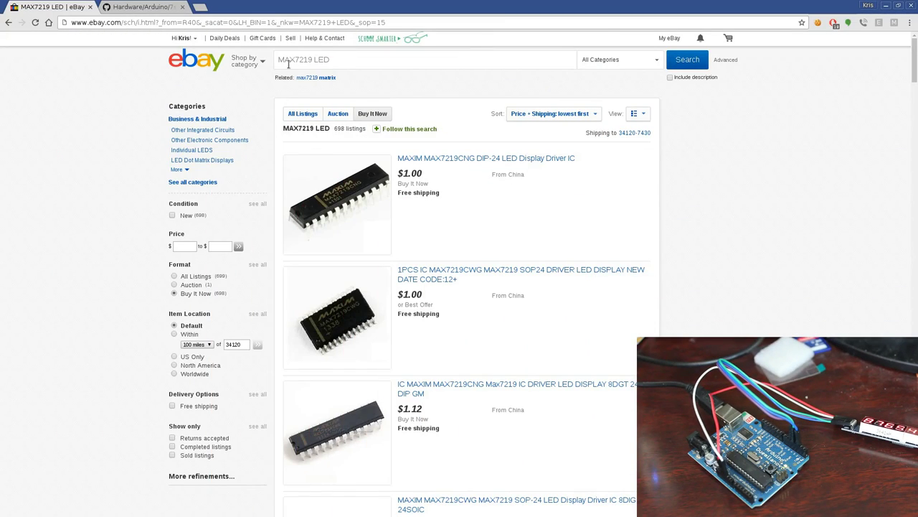
{"action": "mouse_move", "coordinate": [640, 221]}
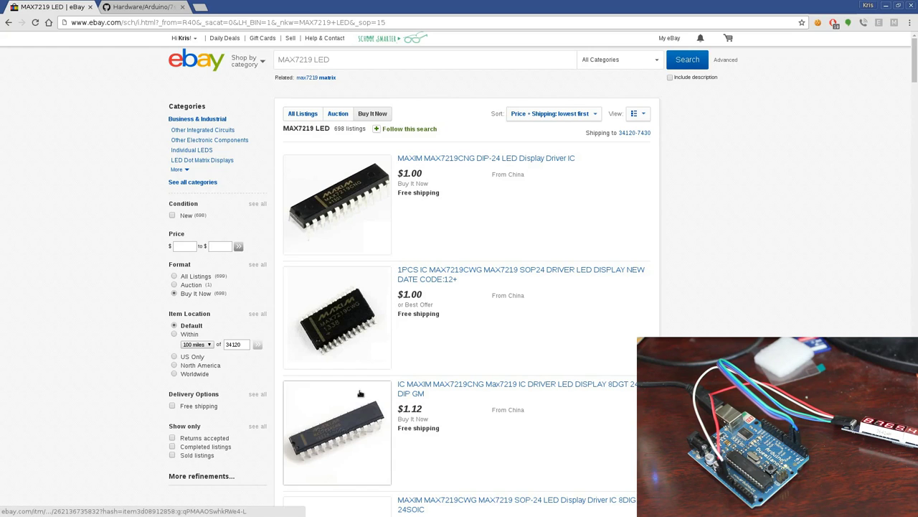
Scroll the MAX7219 LED results down to the 8-digit display module listings.
{"action": "scroll", "scroll_direction": "down", "scroll_amount": 3}
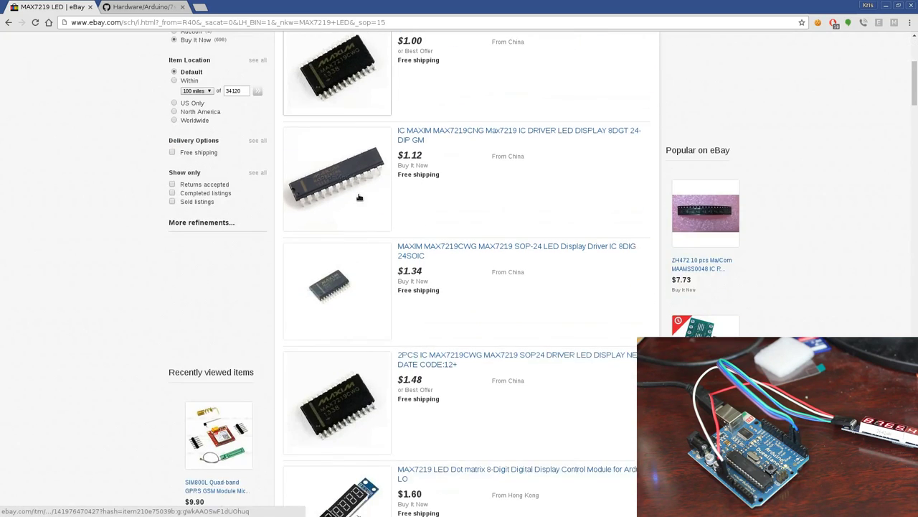
{"action": "scroll", "scroll_direction": "down", "scroll_amount": 3}
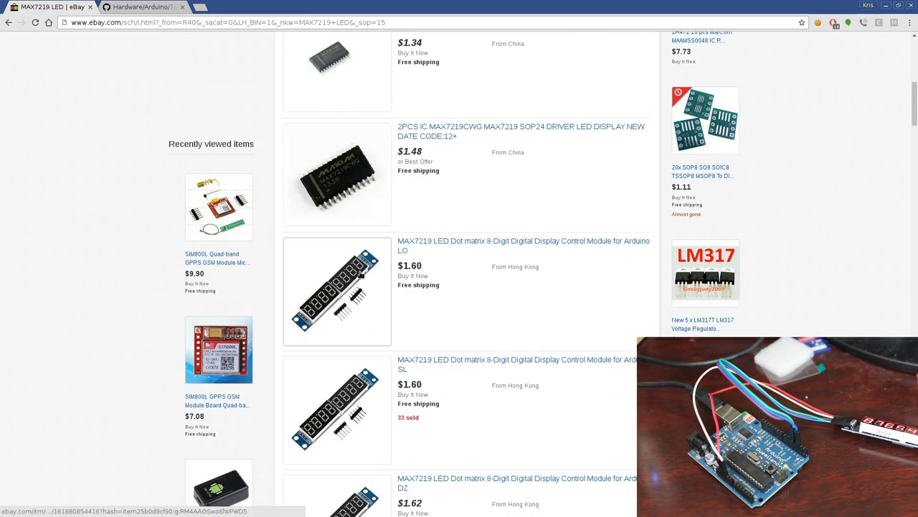
{"action": "mouse_move", "coordinate": [425, 264]}
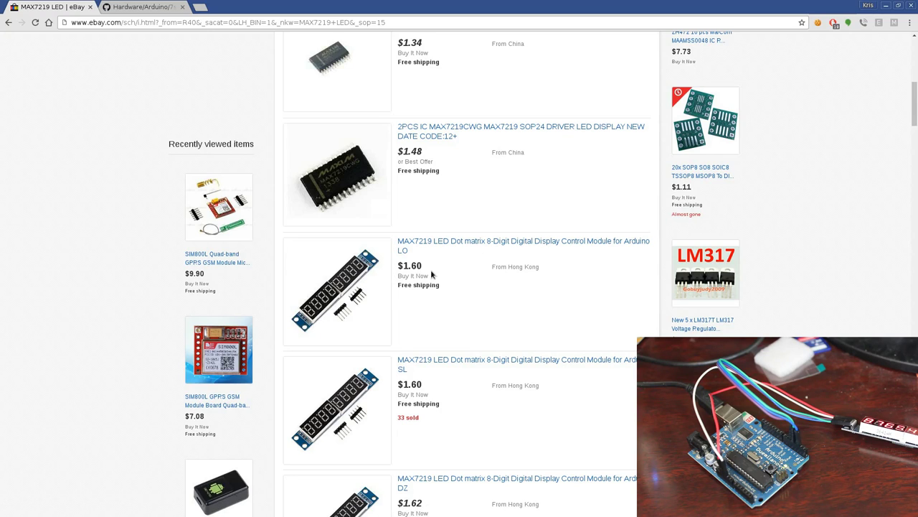
{"action": "mouse_move", "coordinate": [445, 274]}
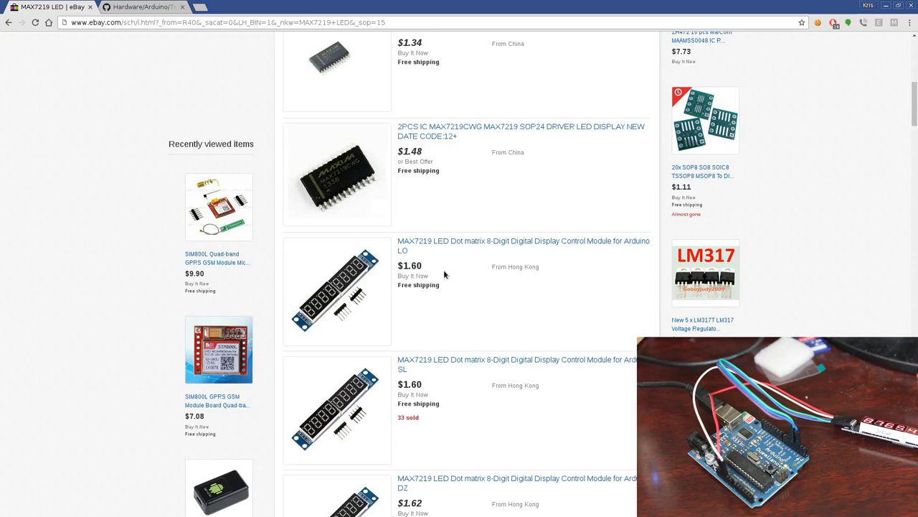
{"action": "mouse_move", "coordinate": [361, 287]}
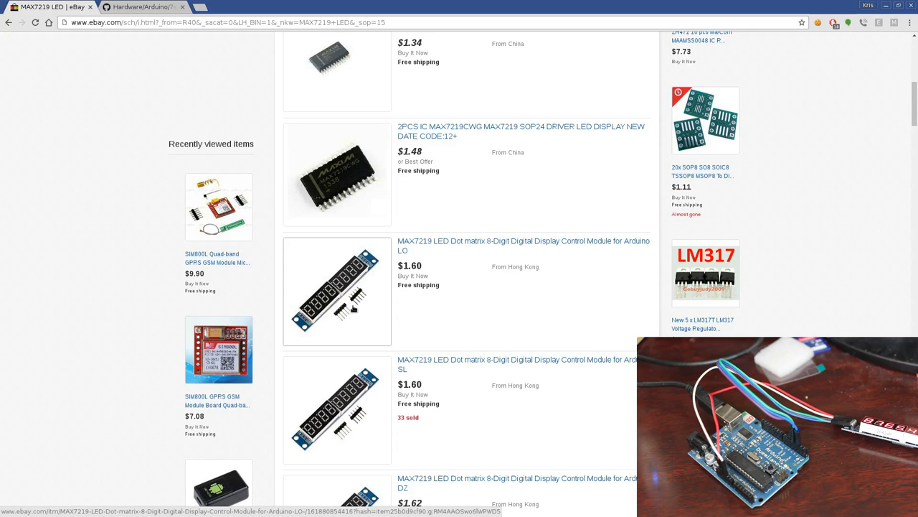
{"action": "mouse_move", "coordinate": [353, 308]}
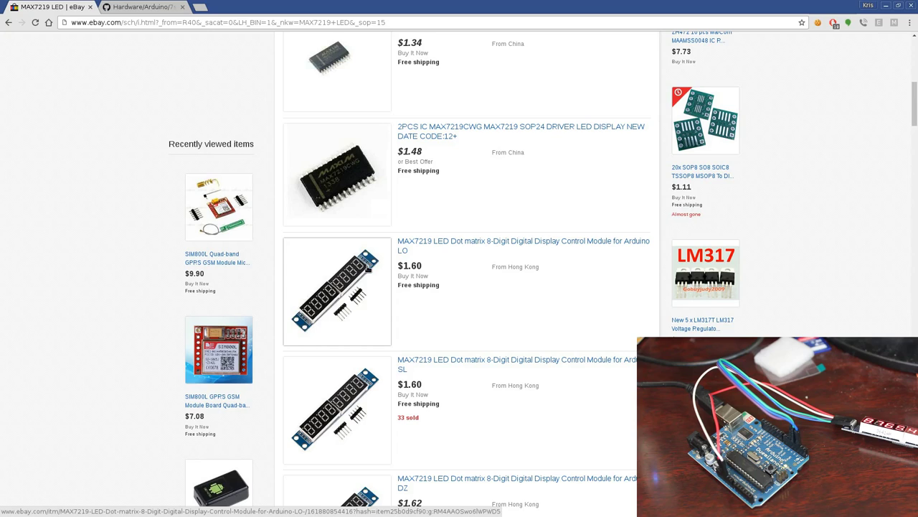
{"action": "mouse_move", "coordinate": [362, 300]}
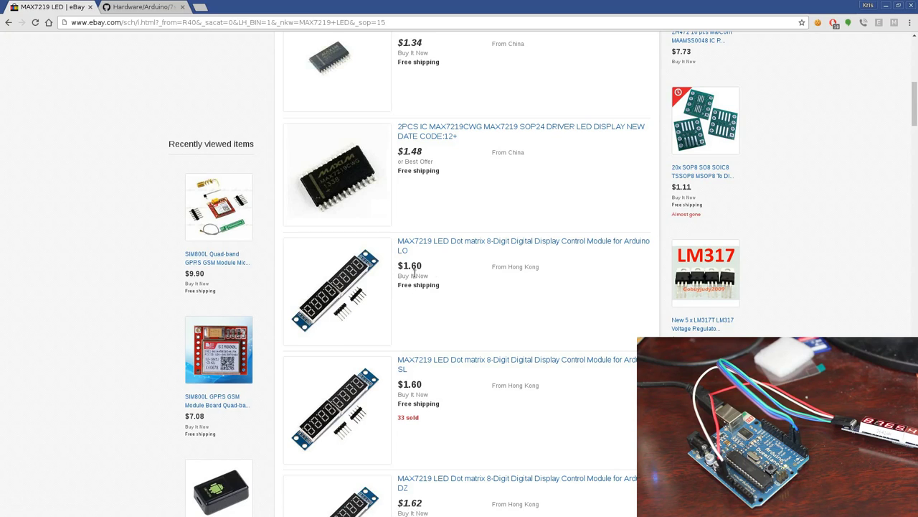
{"action": "mouse_move", "coordinate": [3, 161]}
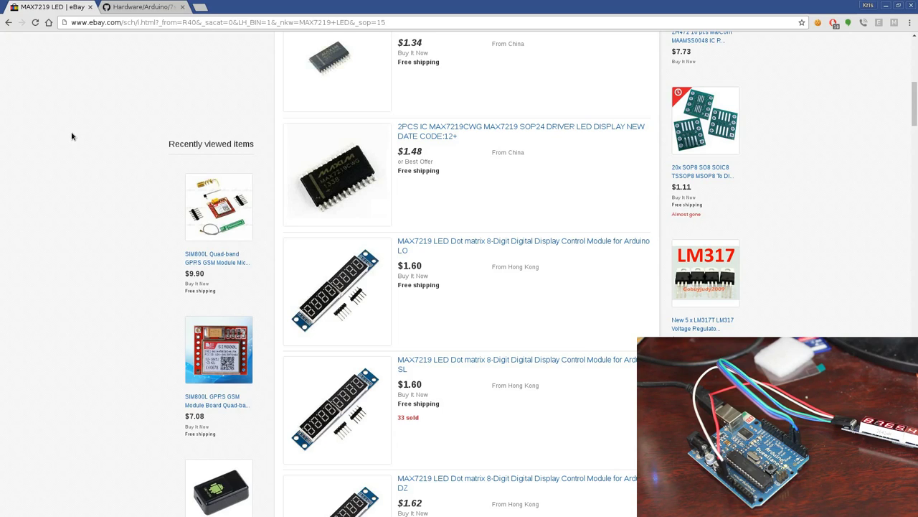
{"action": "mouse_move", "coordinate": [123, 95]}
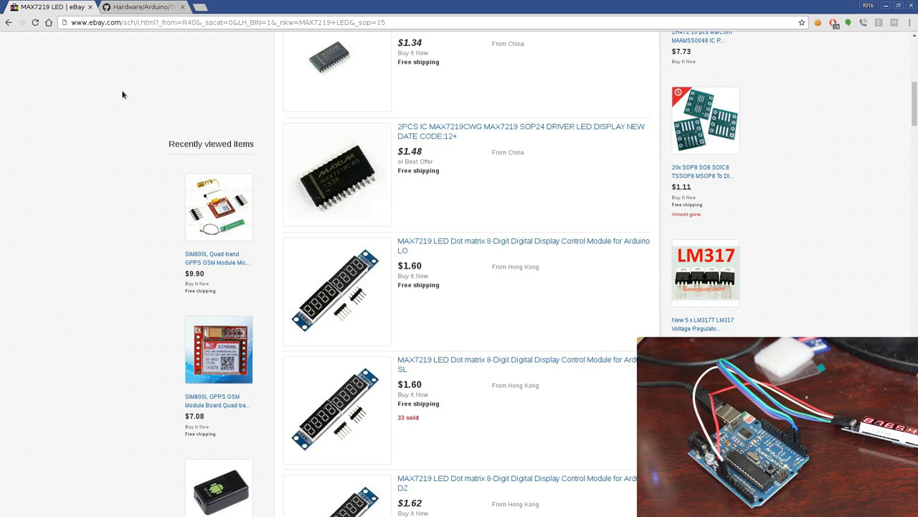
Reach the metalx1000 profile's repository list from the GitHub tab.
{"action": "left_click", "coordinate": [143, 5]}
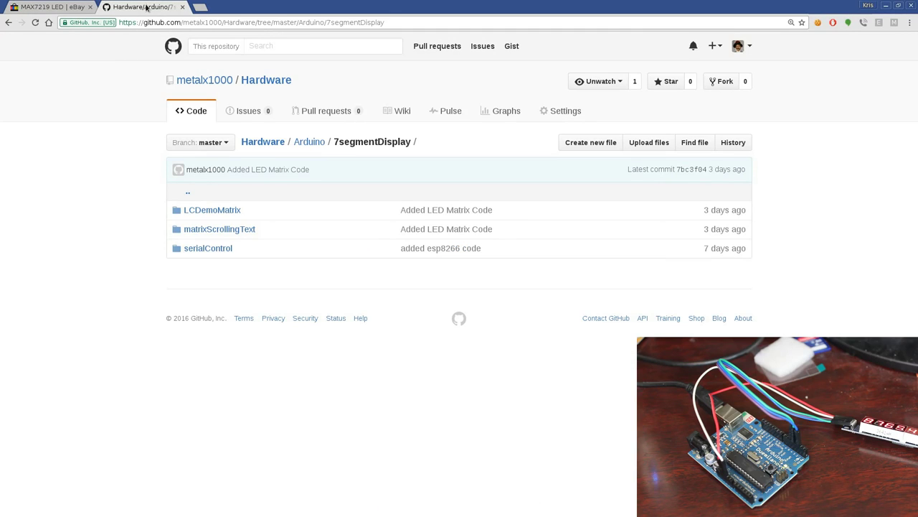
{"action": "mouse_move", "coordinate": [89, 132]}
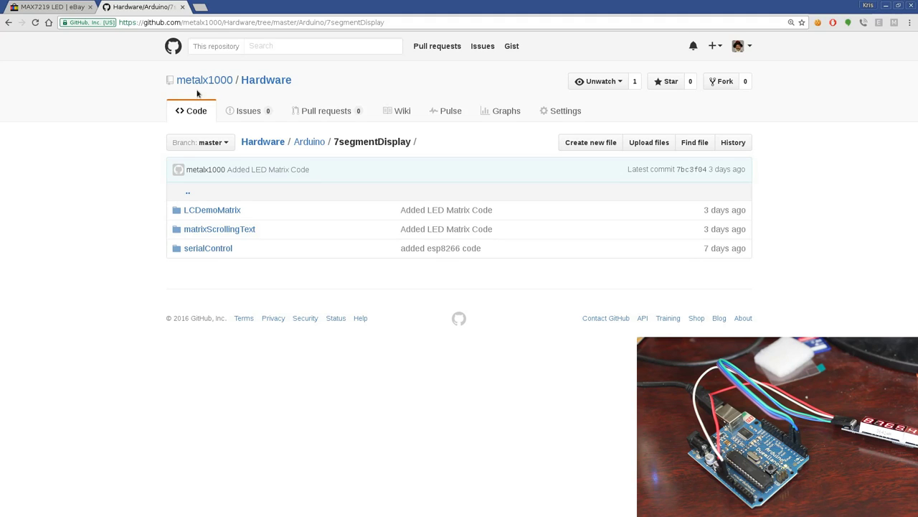
{"action": "left_click", "coordinate": [203, 80]}
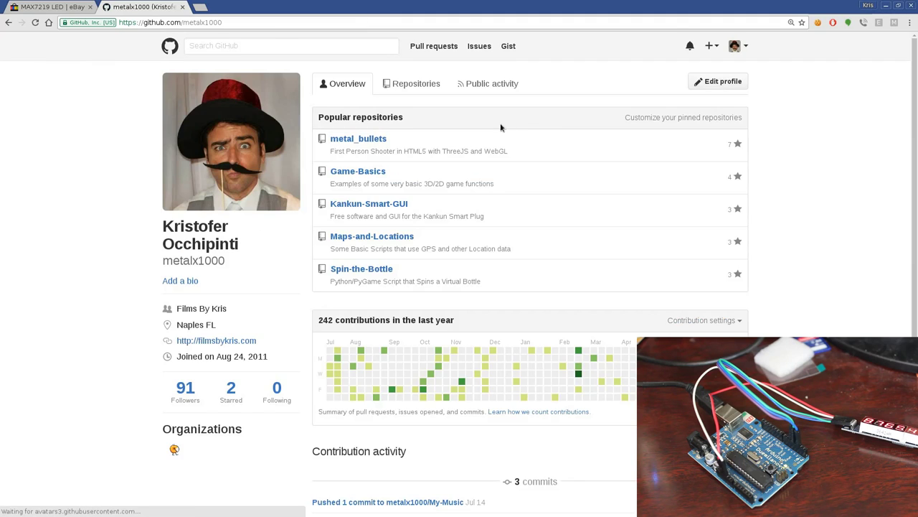
{"action": "mouse_move", "coordinate": [416, 83]}
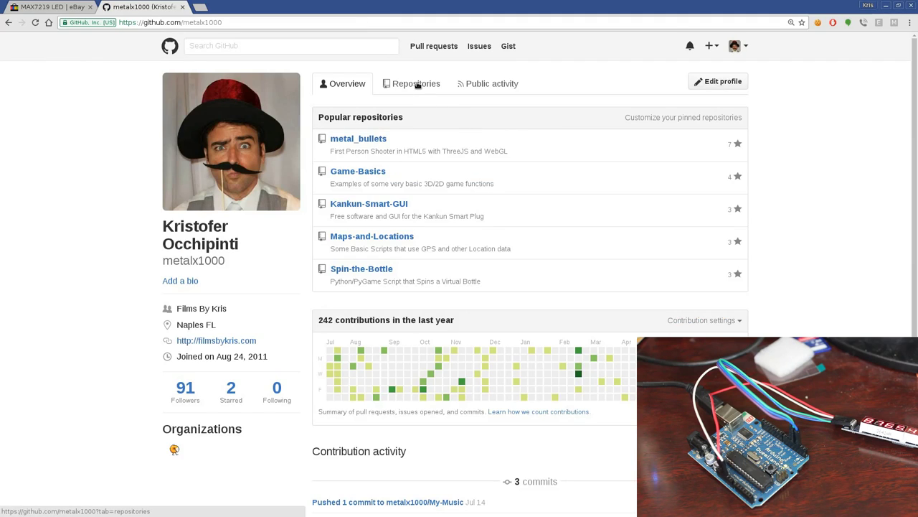
{"action": "left_click", "coordinate": [416, 83]}
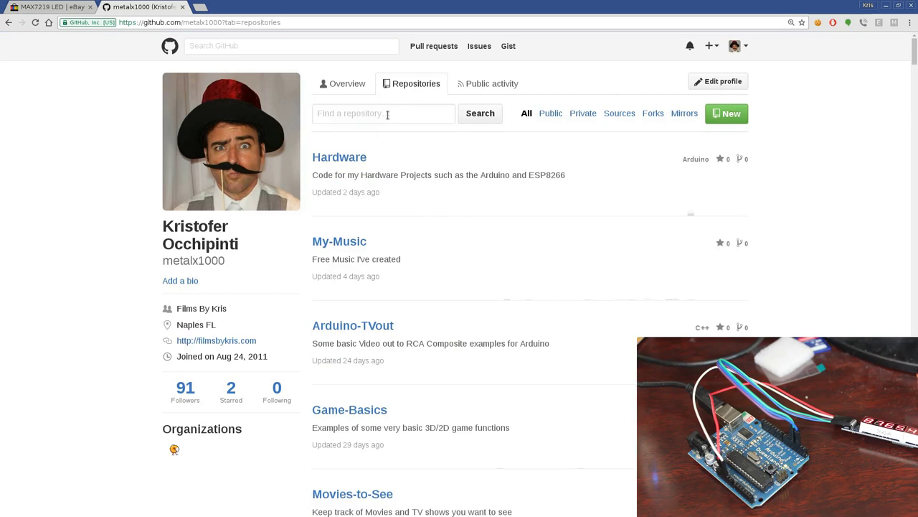
Filter the repositories by 'hard' and enter the Hardware repository.
{"action": "type", "text": "har"}
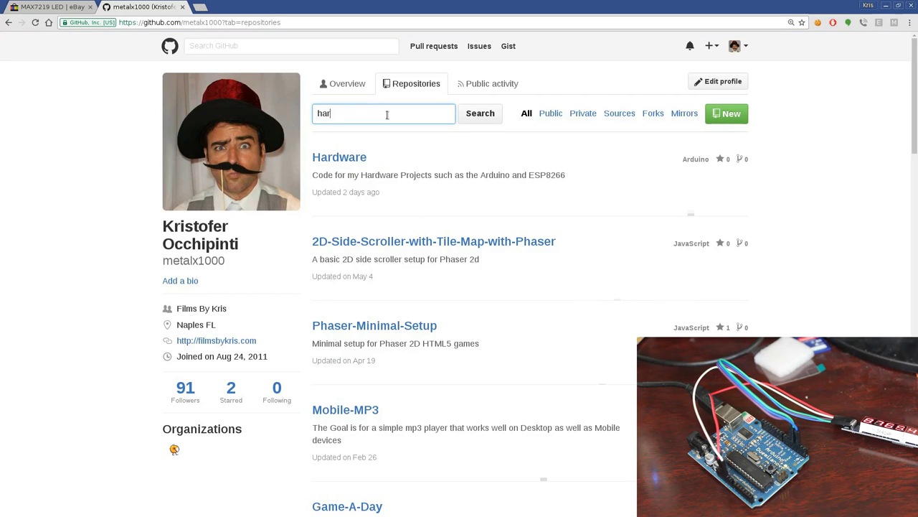
{"action": "type", "text": "d"}
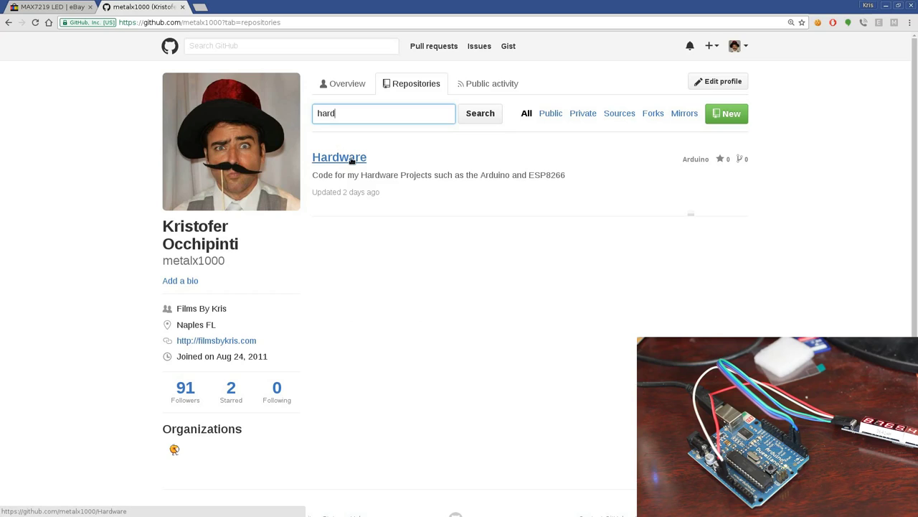
{"action": "left_click", "coordinate": [339, 156]}
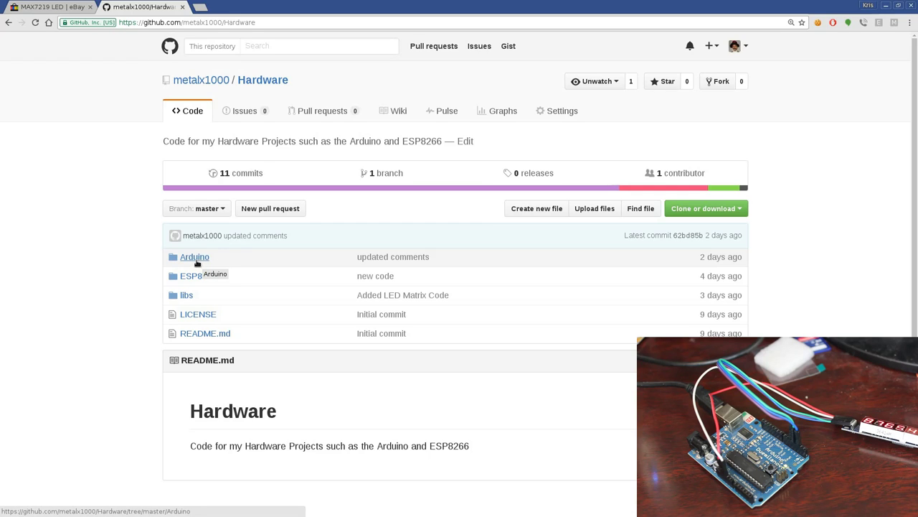
Navigate Hardware/Arduino/7segmentDisplay down to the serialControl sketch folder.
{"action": "left_click", "coordinate": [195, 256]}
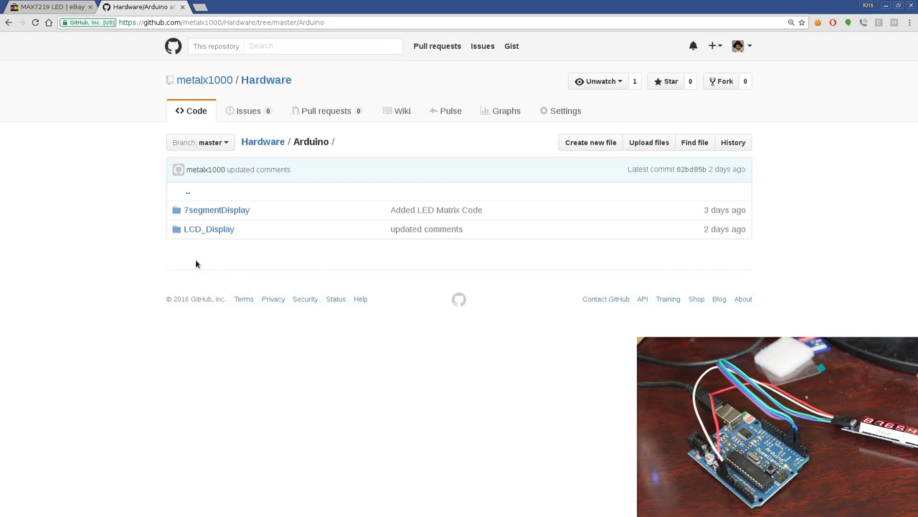
{"action": "left_click", "coordinate": [216, 210]}
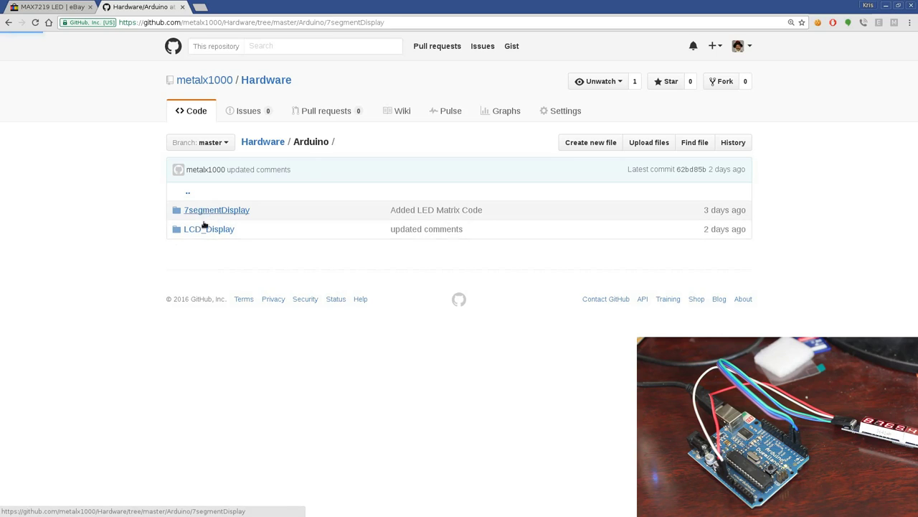
{"action": "left_click", "coordinate": [215, 210]}
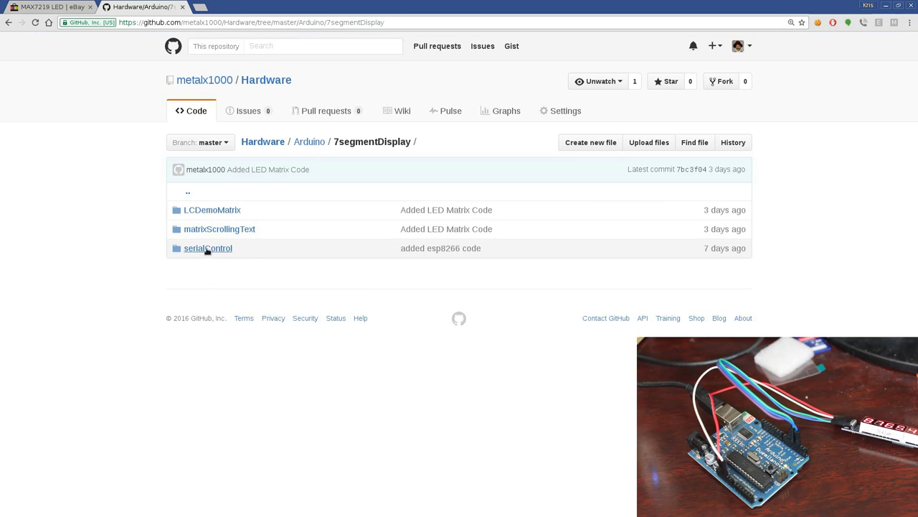
{"action": "left_click", "coordinate": [207, 248]}
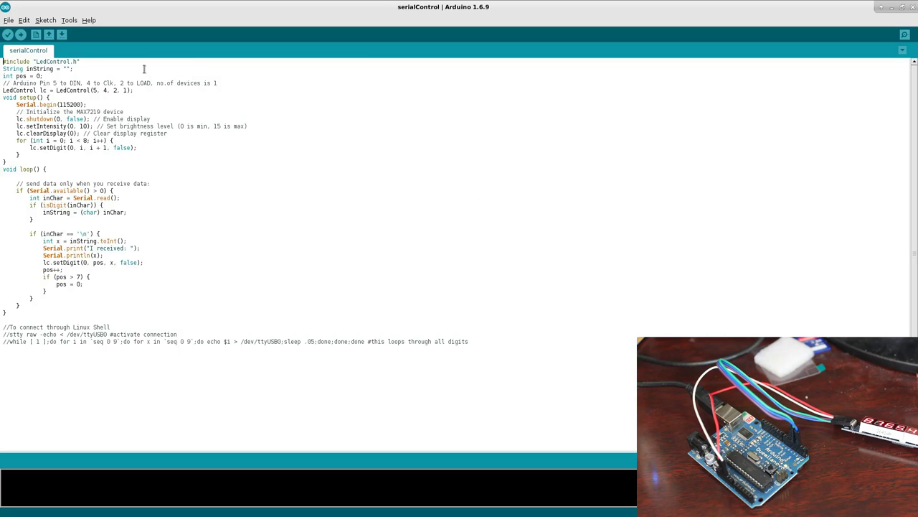
{"action": "mouse_move", "coordinate": [89, 194]}
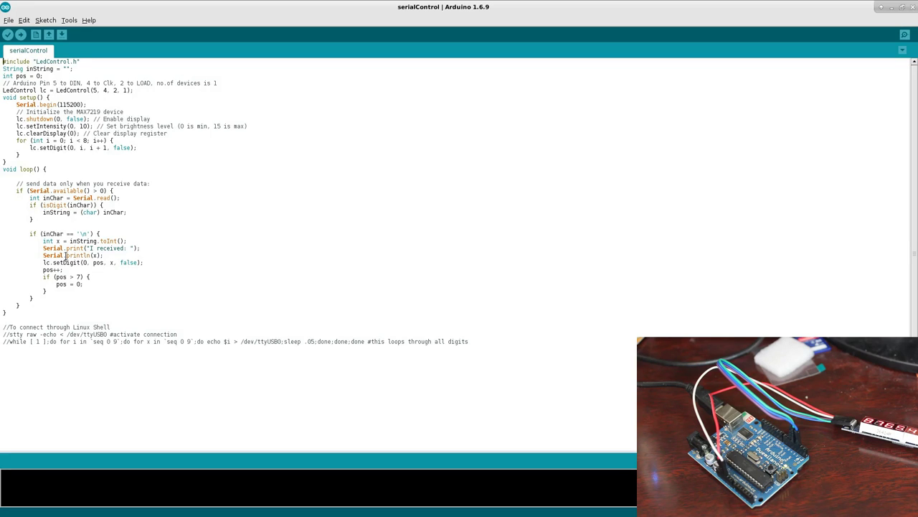
{"action": "left_click_drag", "start_coordinate": [92, 89], "coordinate": [122, 89]}
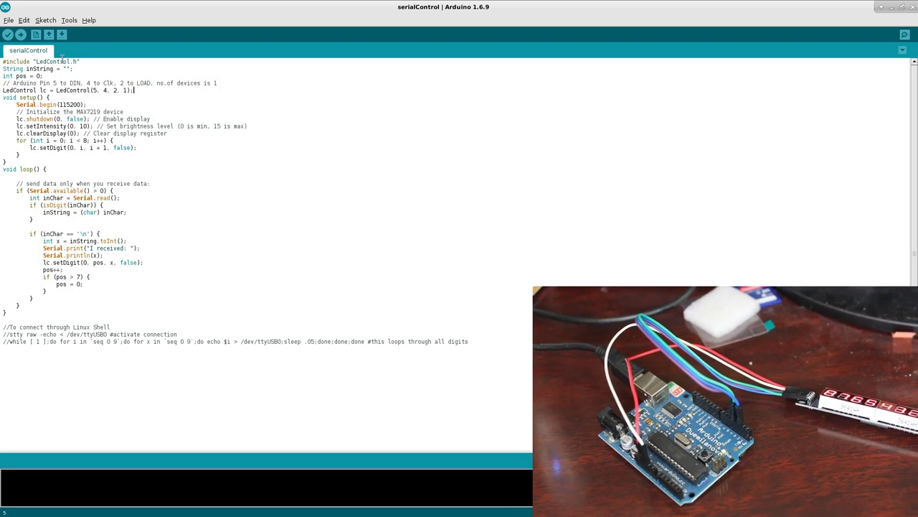
Upload the serialControl sketch to the board until 'Done uploading' appears.
{"action": "left_click", "coordinate": [20, 35]}
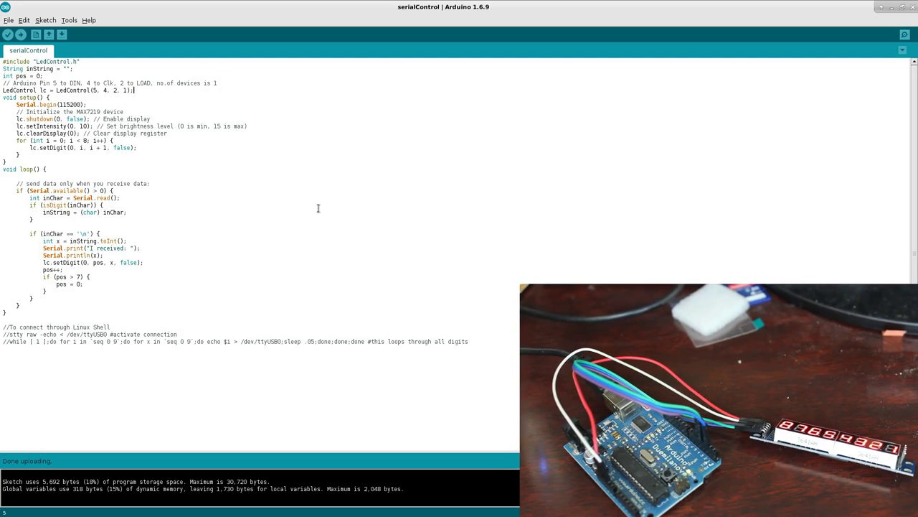
Check the sketch's Serial.begin baud rate and start the Serial Monitor at 115200 with Newline.
{"action": "left_click", "coordinate": [69, 20]}
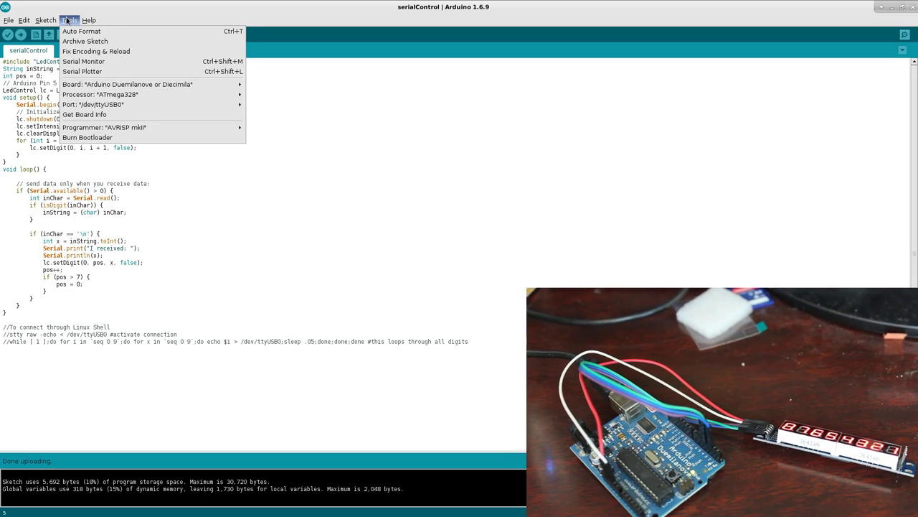
{"action": "mouse_move", "coordinate": [127, 83]}
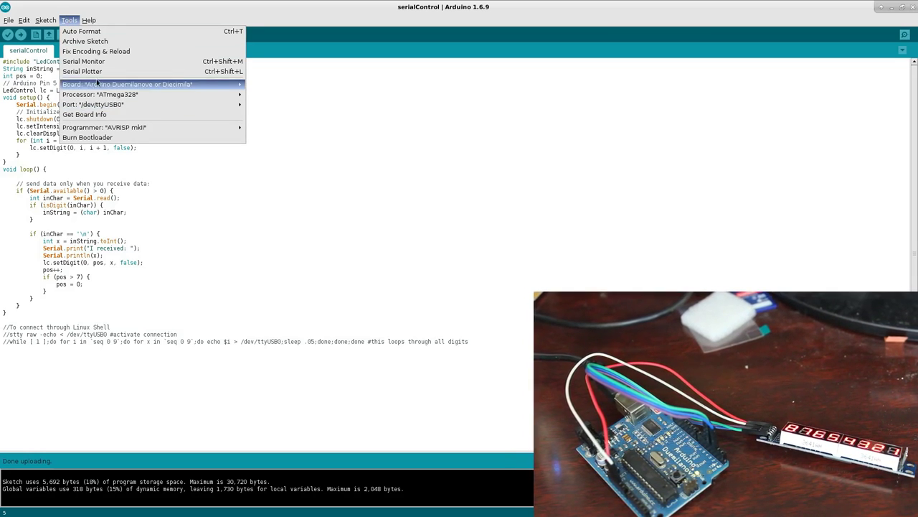
{"action": "mouse_move", "coordinate": [84, 60]}
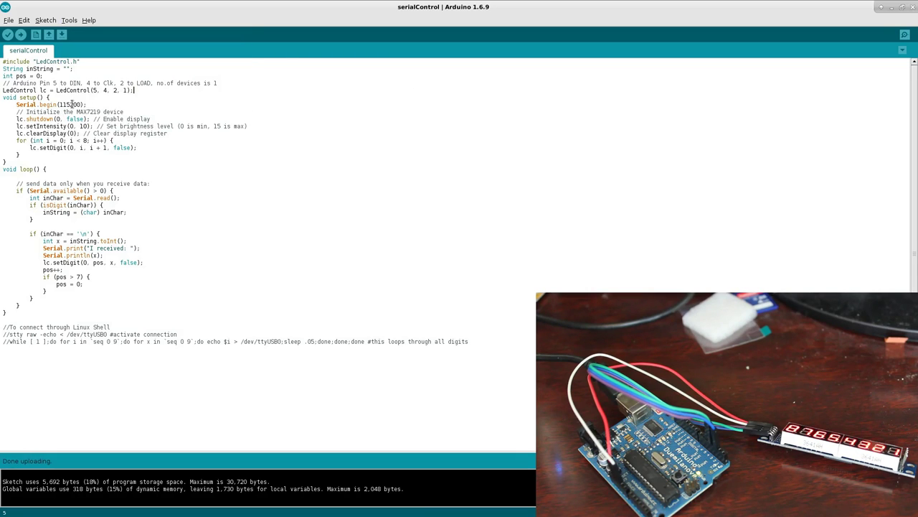
{"action": "double_click", "coordinate": [69, 104]}
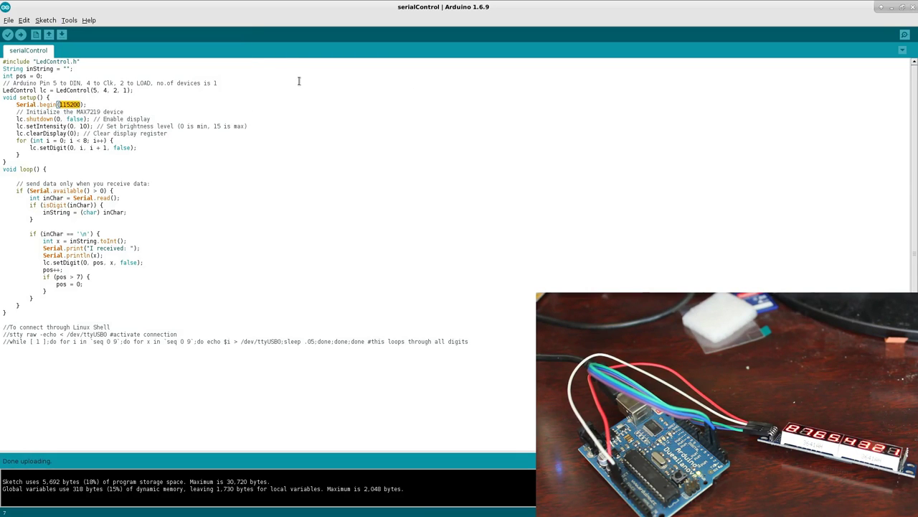
{"action": "left_click", "coordinate": [904, 35]}
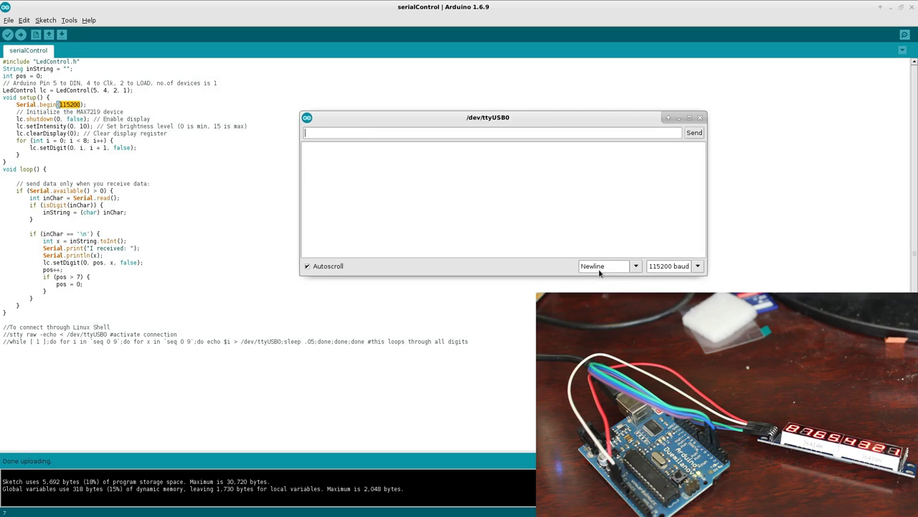
{"action": "mouse_move", "coordinate": [434, 118]}
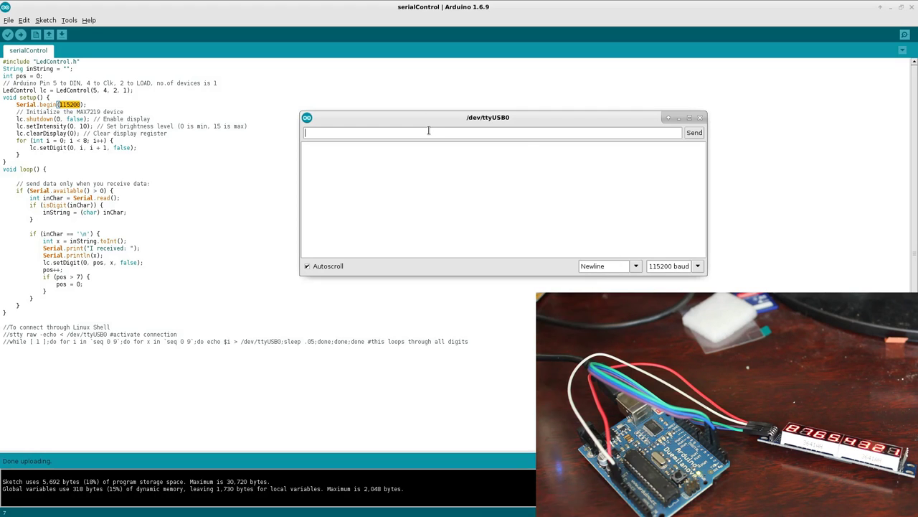
Send the digits 3, 3, 1 and 2 from the Serial Monitor so they show on the display.
{"action": "type", "text": "3"}
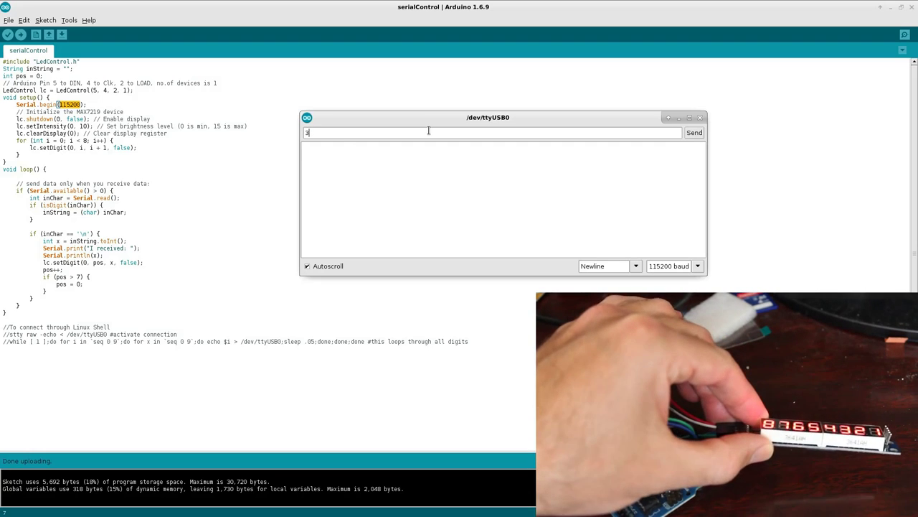
{"action": "left_click", "coordinate": [693, 132]}
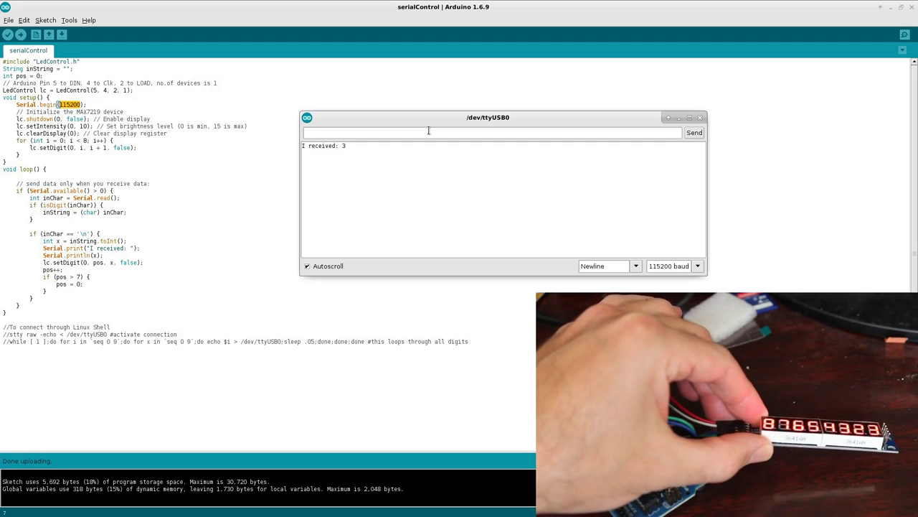
{"action": "type", "text": "3"}
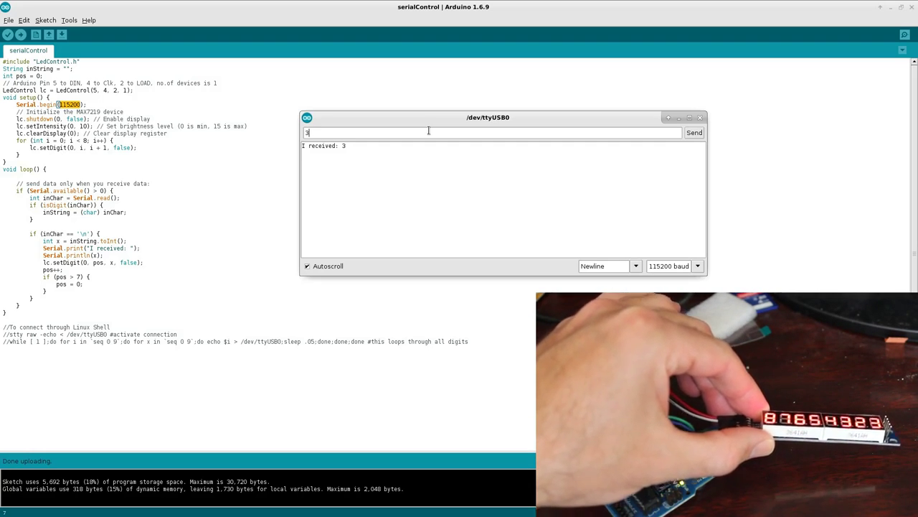
{"action": "left_click", "coordinate": [695, 132]}
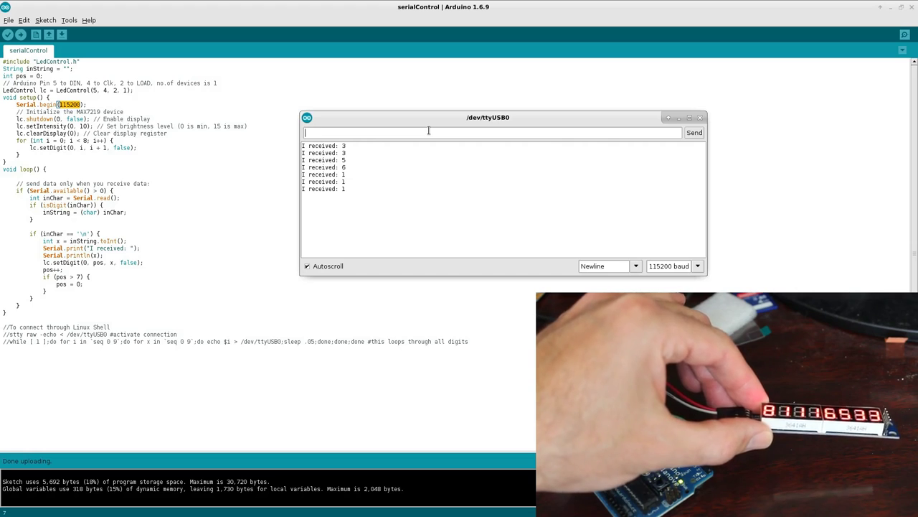
{"action": "type", "text": "1"}
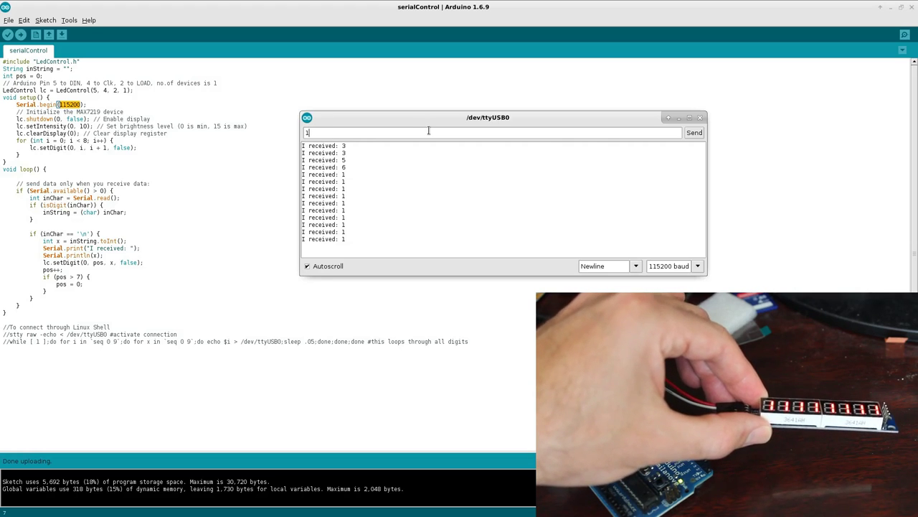
{"action": "type", "text": "2"}
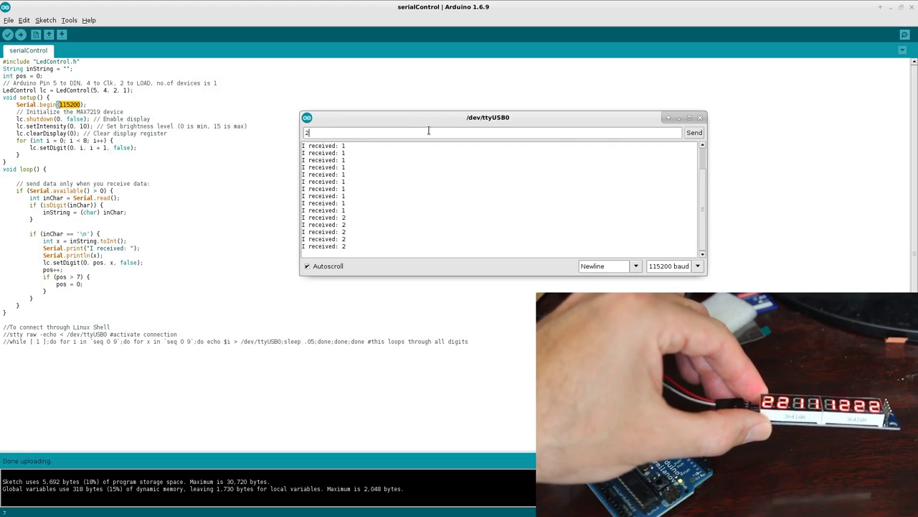
{"action": "left_click", "coordinate": [693, 132]}
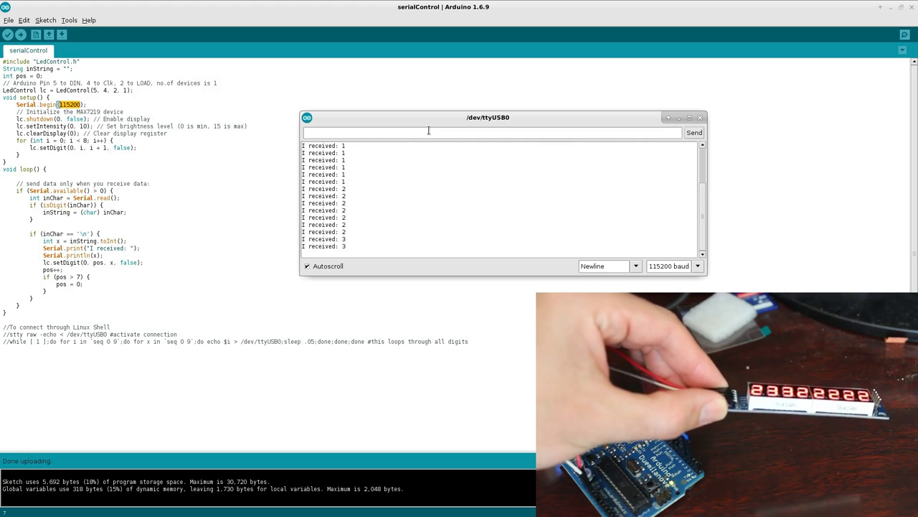
Send the number 456 to the display, then close the Serial Monitor.
{"action": "type", "text": "4"}
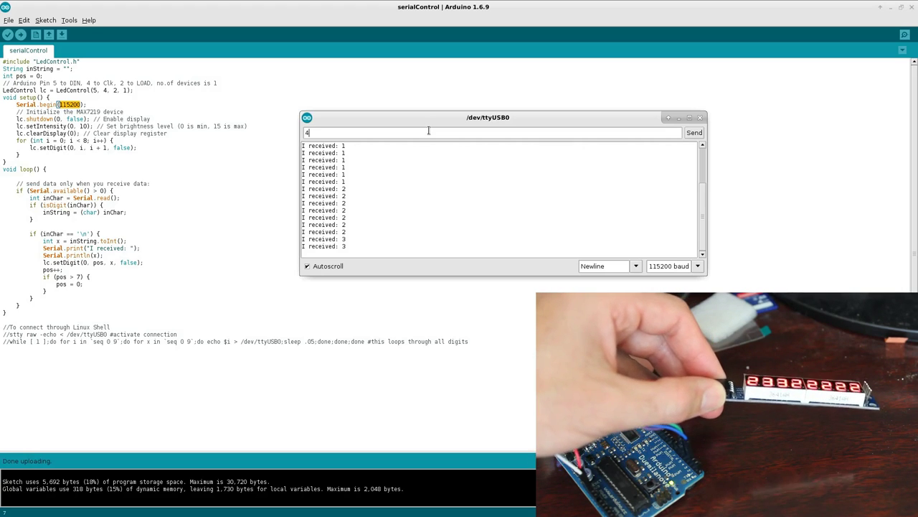
{"action": "type", "text": "56"}
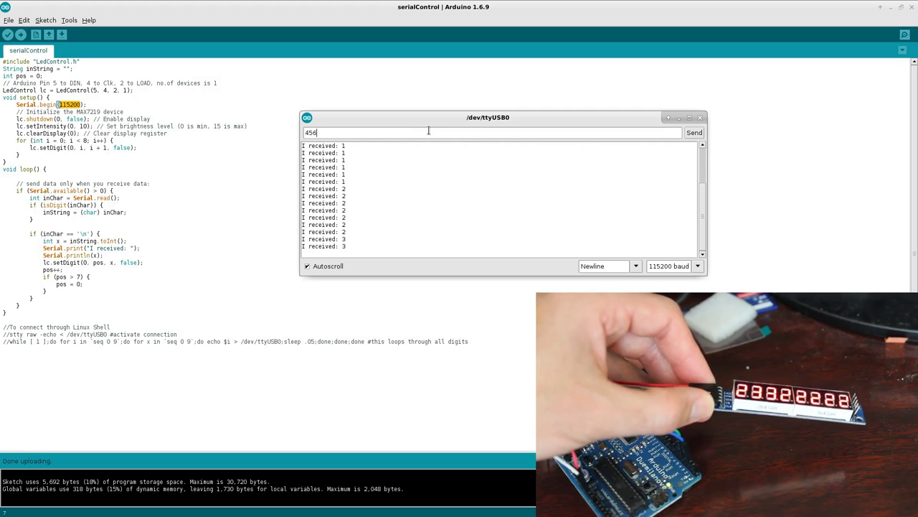
{"action": "left_click", "coordinate": [694, 132]}
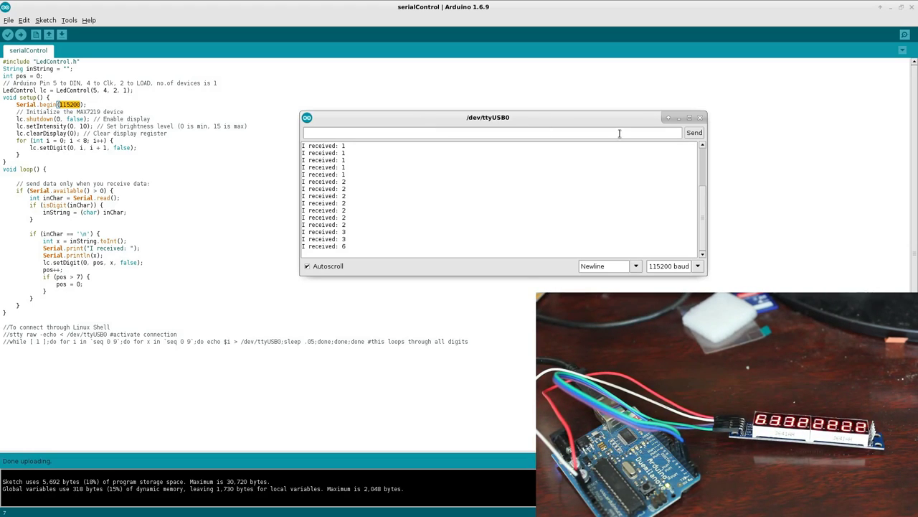
{"action": "left_click", "coordinate": [700, 118]}
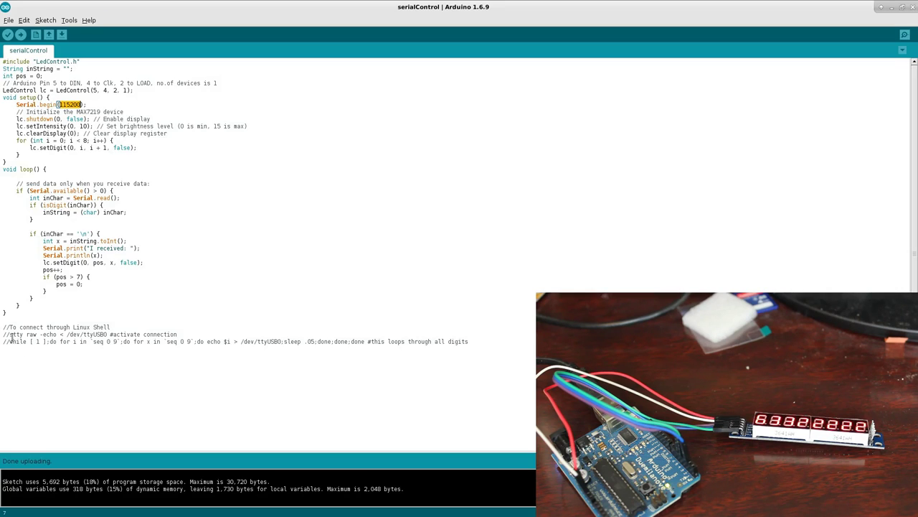
Select the stty raw -echo /dev/ttyUSB0 line in the sketch's comments for copying.
{"action": "double_click", "coordinate": [15, 335]}
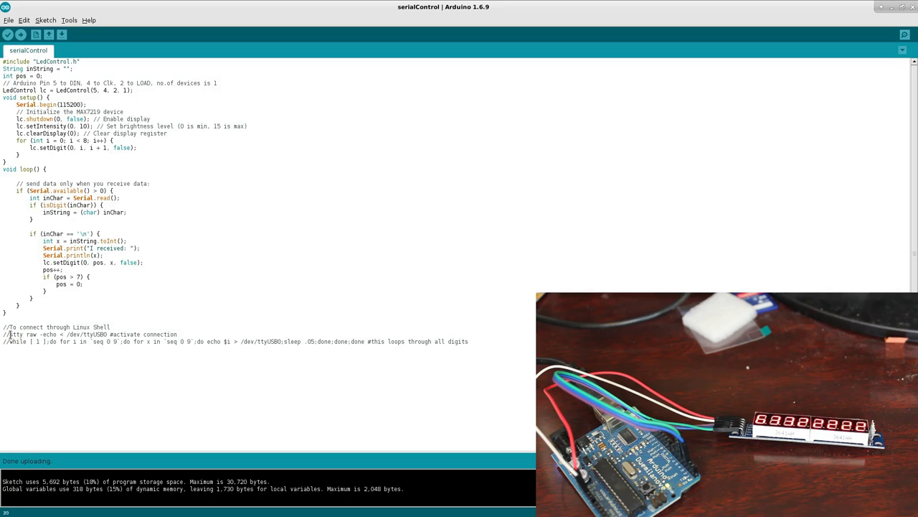
{"action": "double_click", "coordinate": [30, 335]}
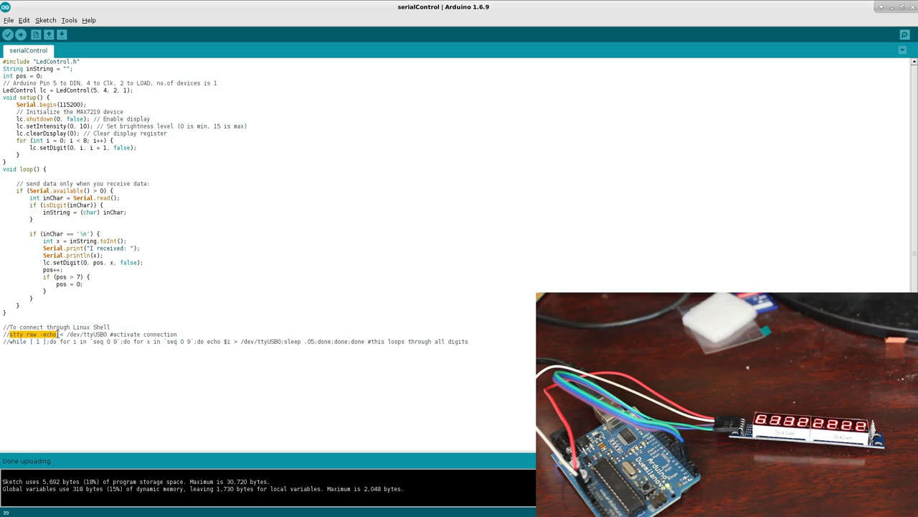
{"action": "left_click_drag", "start_coordinate": [60, 334], "coordinate": [178, 334]}
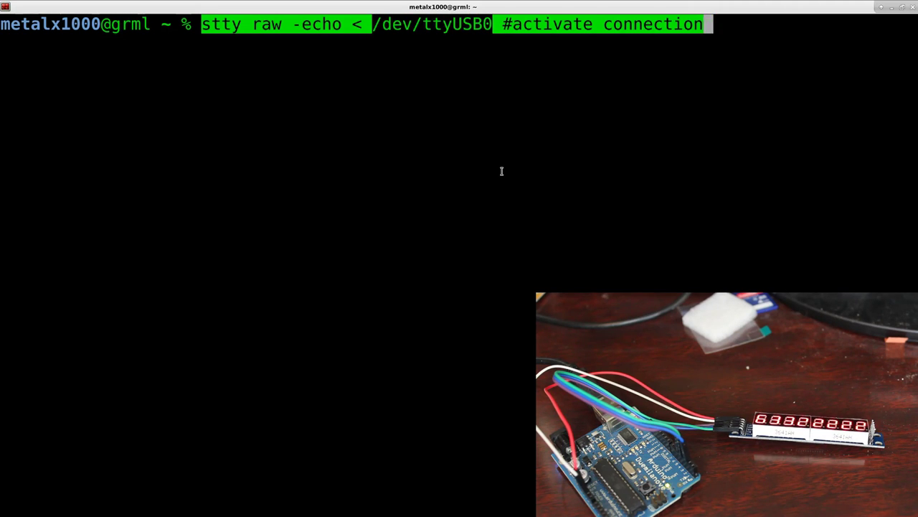
{"action": "mouse_move", "coordinate": [505, 24]}
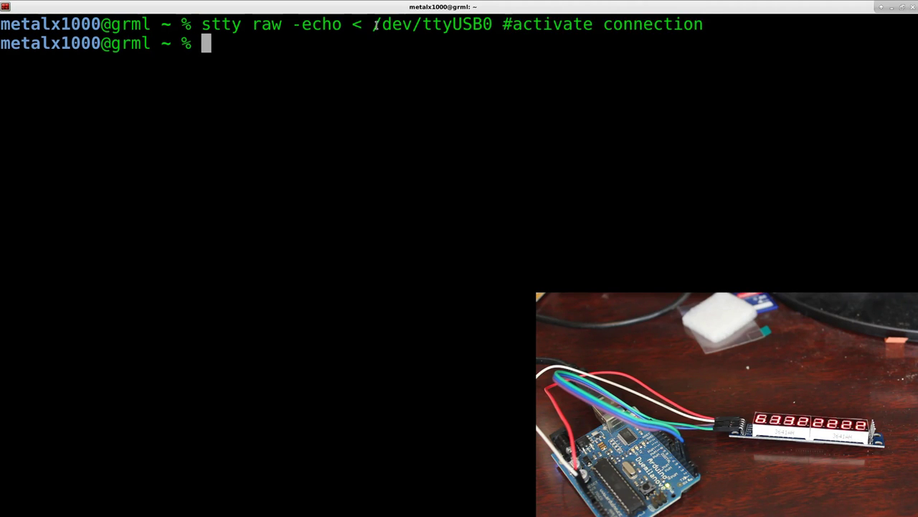
Run stty raw -echo < /dev/ttyUSB0 and select the /dev/ttyUSB0 device path.
{"action": "double_click", "coordinate": [431, 23]}
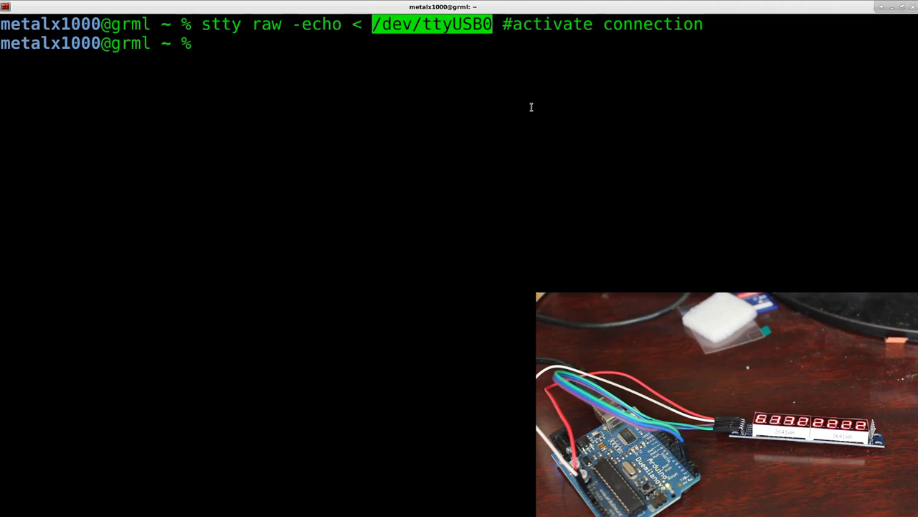
{"action": "mouse_move", "coordinate": [402, 123]}
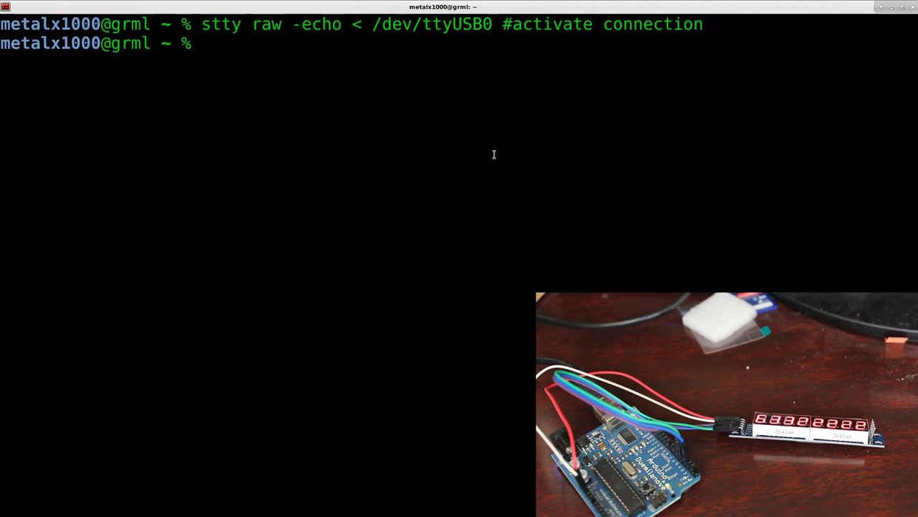
Run echo 0 > /dev/ttyUSB0 with Tab-completed path and repeat it to fill the display with zeros.
{"action": "type", "text": "echo"}
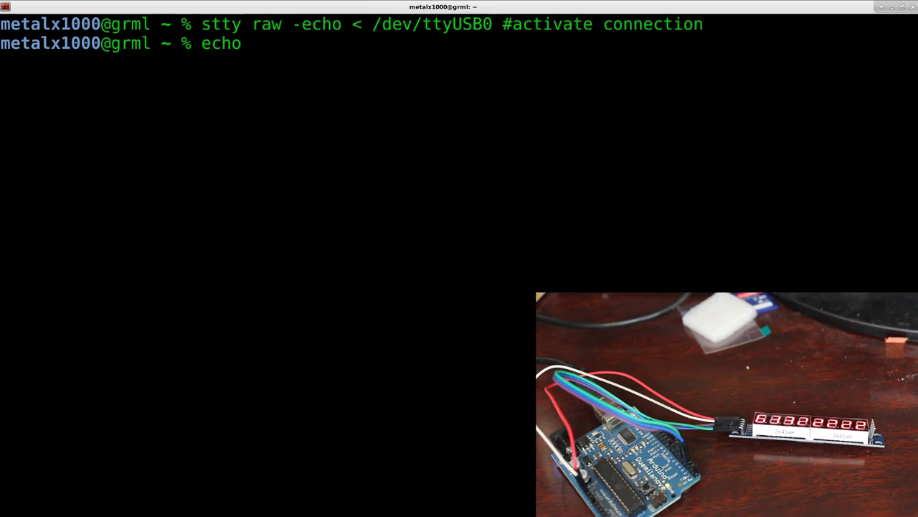
{"action": "type", "text": "0"}
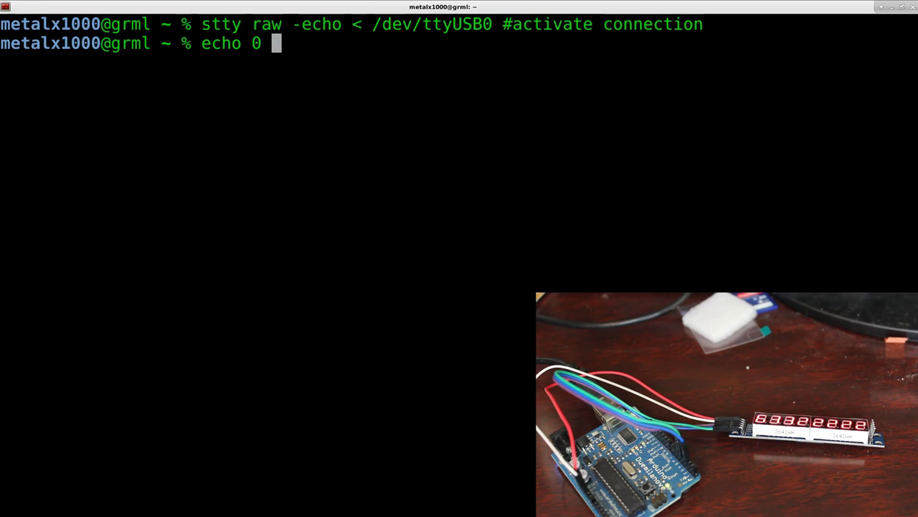
{"action": "type", "text": "> /dev/t"}
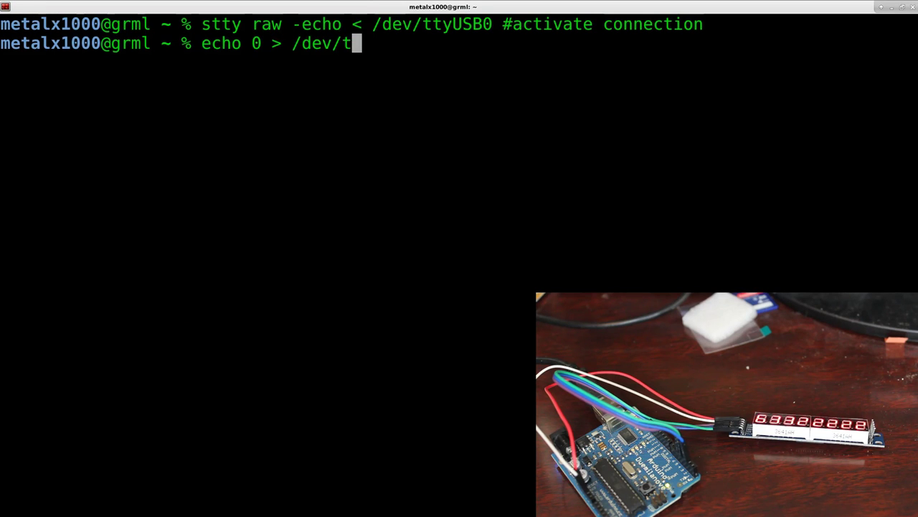
{"action": "key", "text": "Tab"}
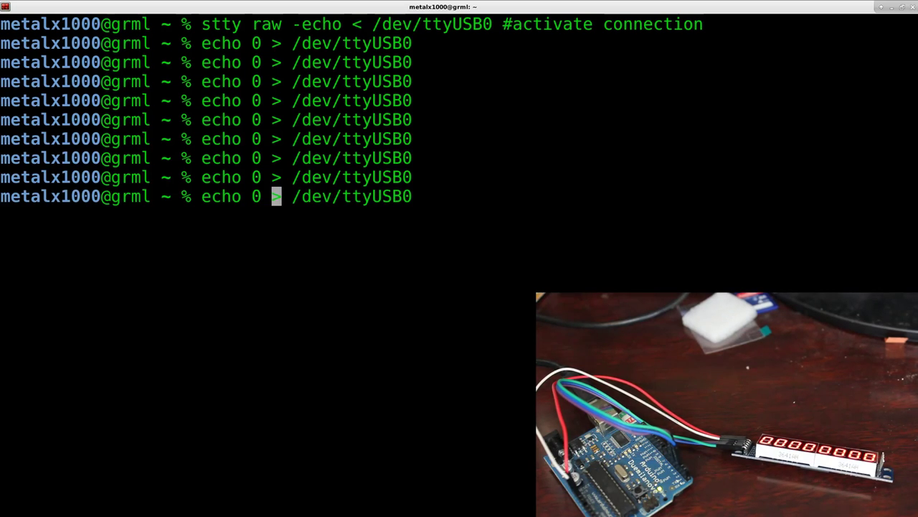
{"action": "key", "text": "Return"}
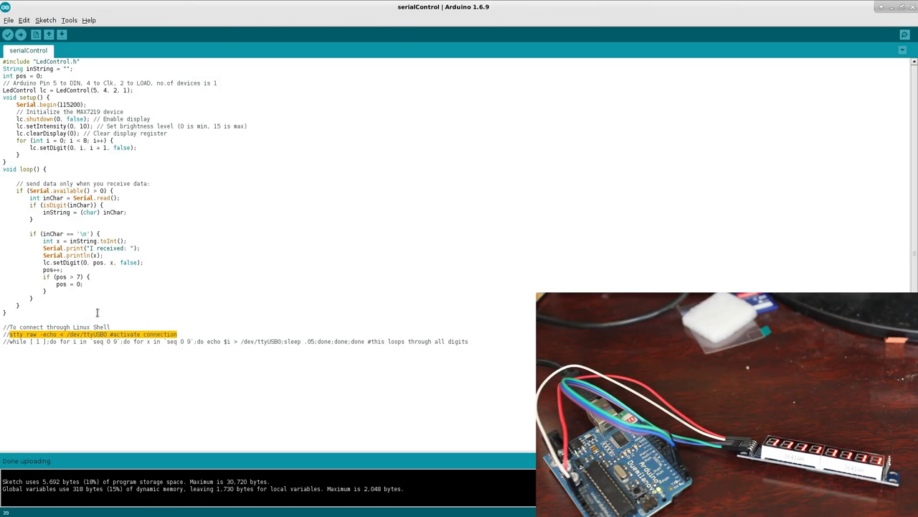
Select and copy the while-loop echo command from the sketch's comments.
{"action": "left_click_drag", "start_coordinate": [6, 333], "coordinate": [470, 341]}
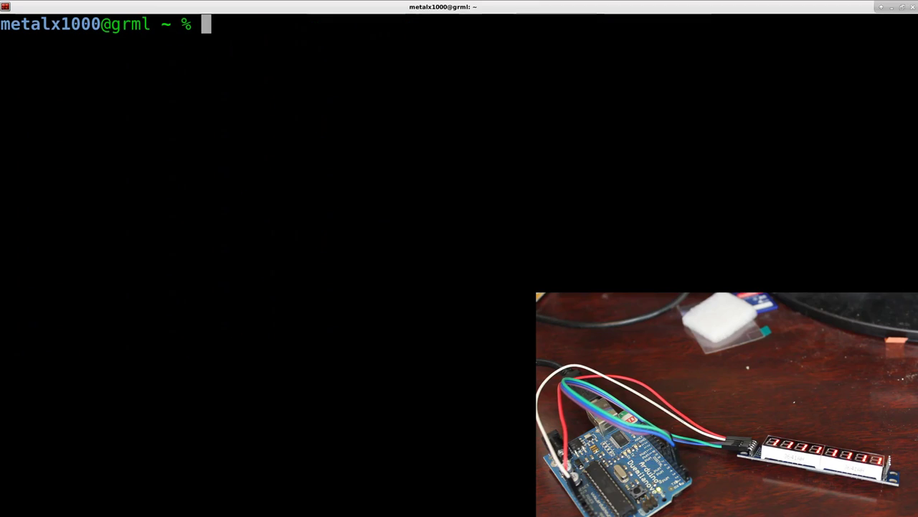
Run the endless while [ 1 ] loop echoing digits 0–9 to /dev/ttyUSB0.
{"action": "type", "text": "while [ 1 ];do for i in `seq 0 9`;do for x in `seq 0 9`;do echo $i > /dev/ttyUSB0;sleep .05;done;done;done #this loops through all digits"}
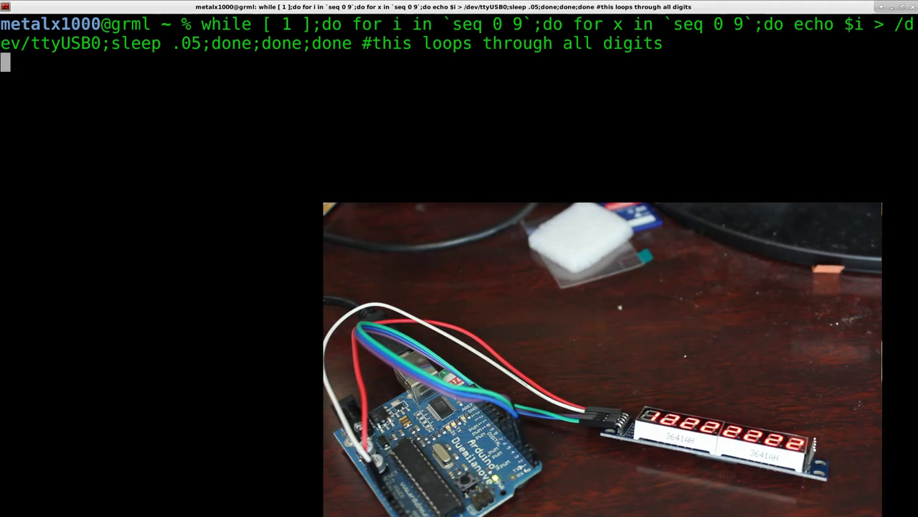
Interrupt the digit loop with Ctrl+C and edit the recalled command to echo $x instead of $i.
{"action": "key", "text": "ctrl+c"}
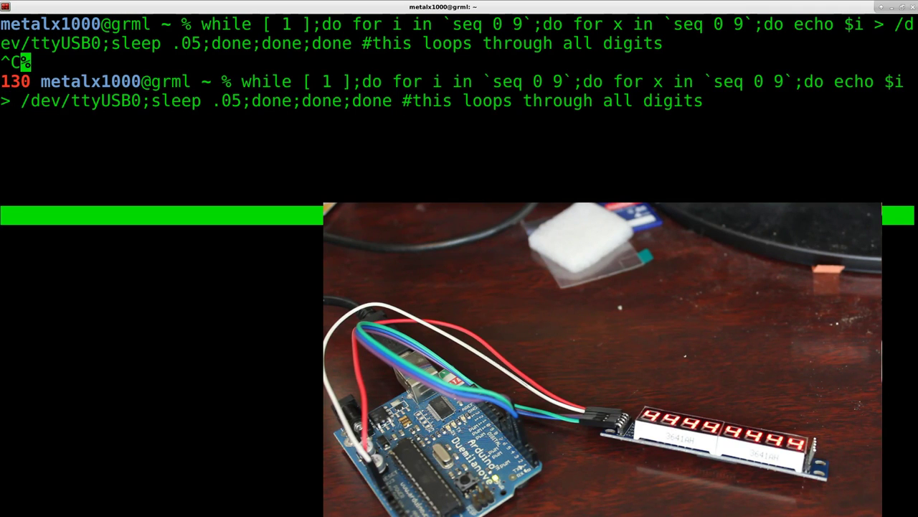
{"action": "type", "text": "x"}
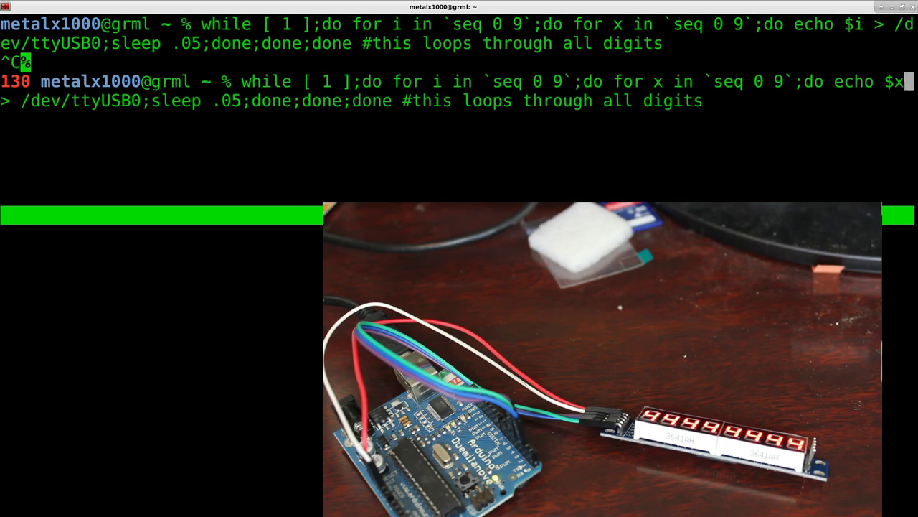